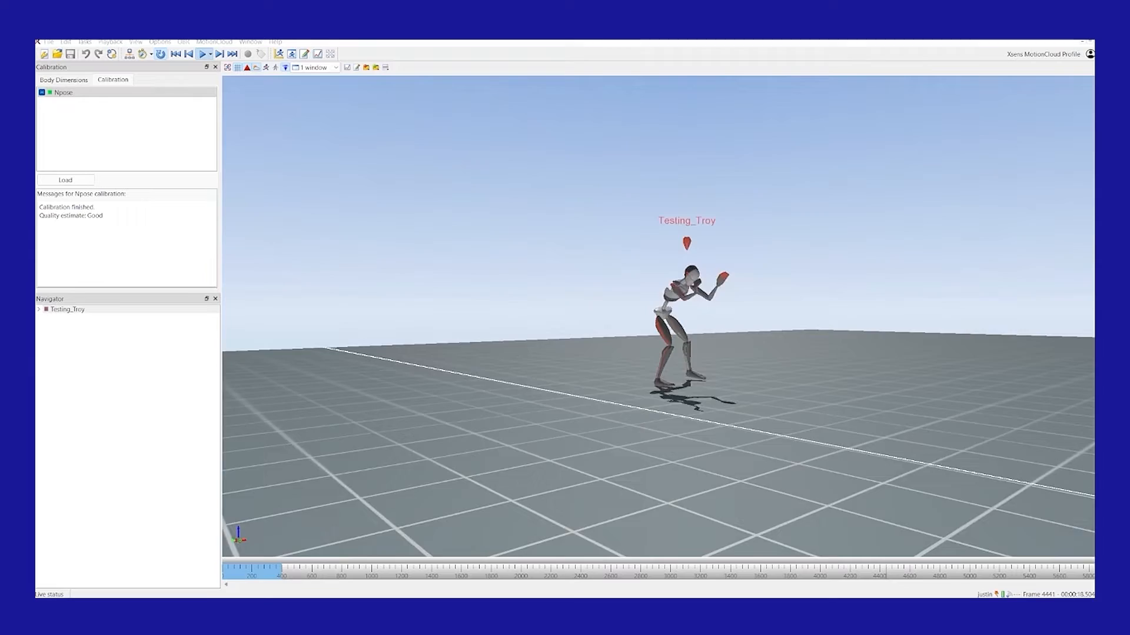
Finish the boxing capture and load the single-level 'justin' recording on the flat floor.
left_click(204, 53)
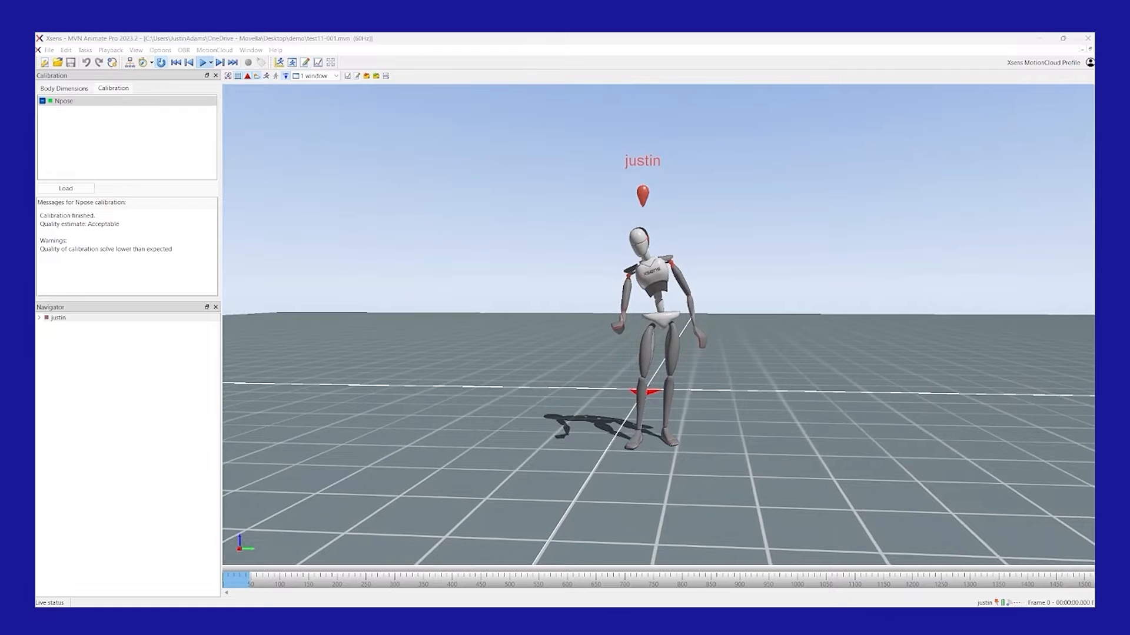
left_click(202, 62)
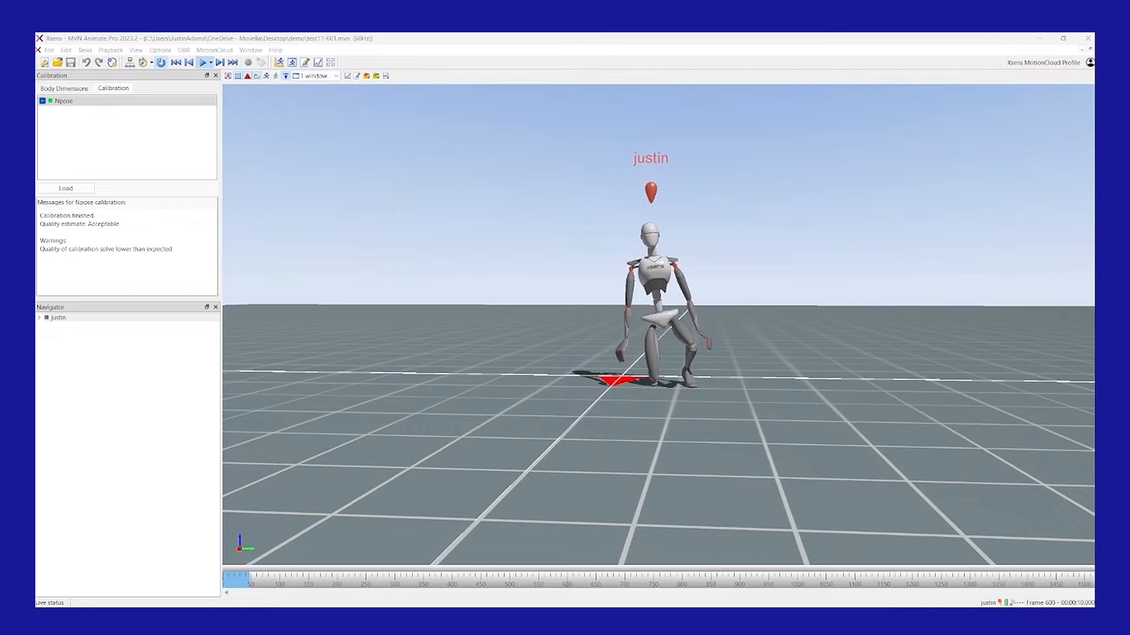
left_click(204, 63)
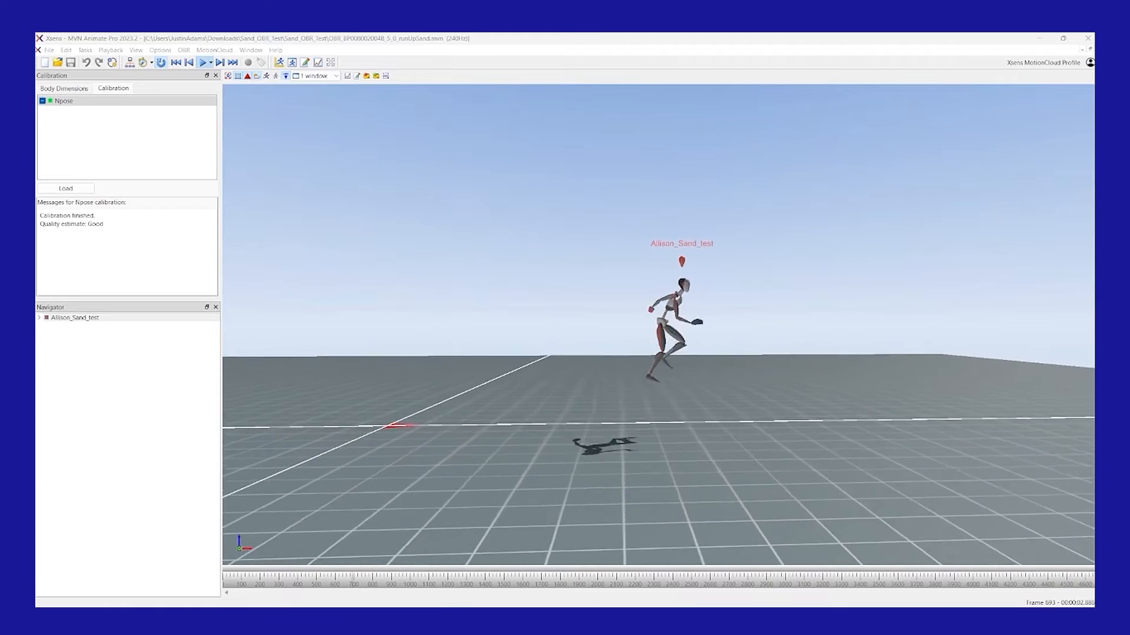
Play the running capture across the stepped multi-level floor from the timeline.
left_click(202, 63)
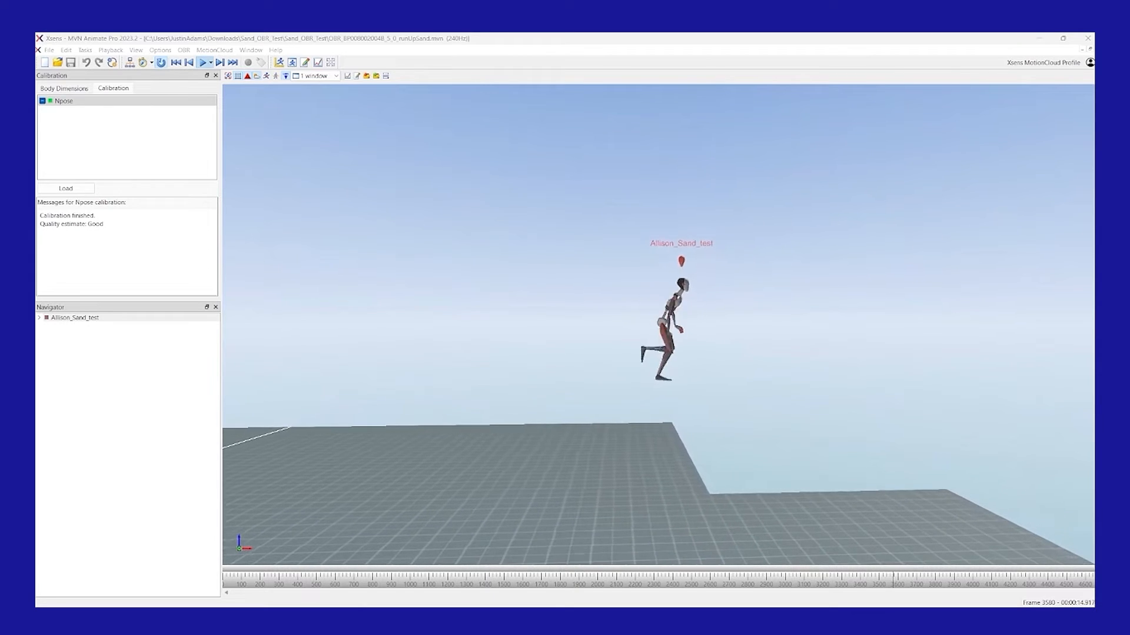
left_click(203, 62)
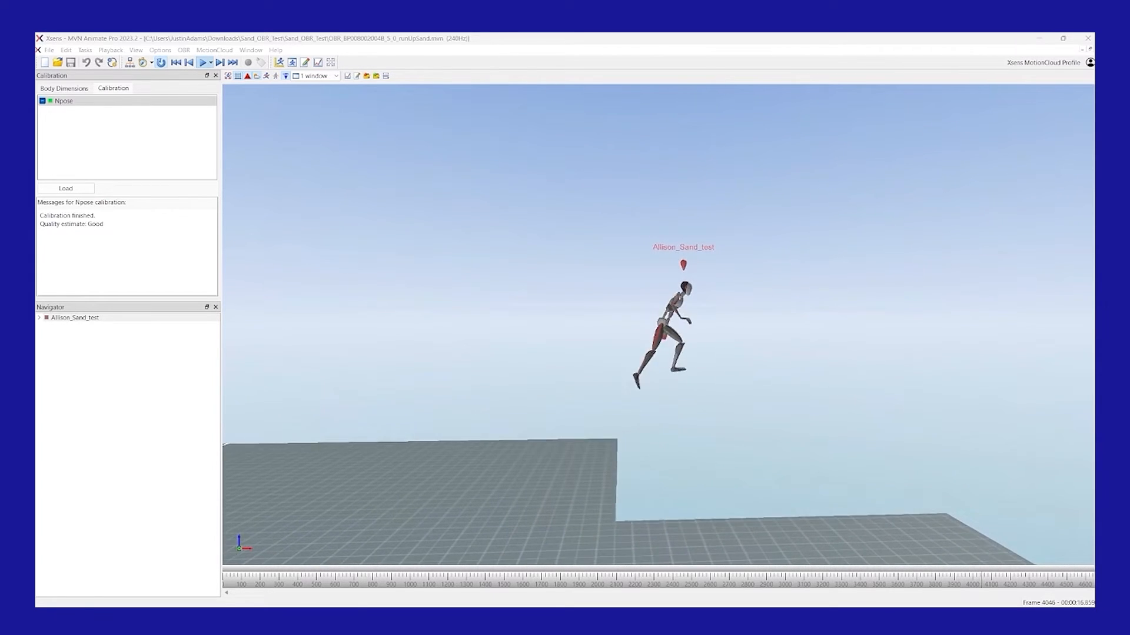
left_click(202, 62)
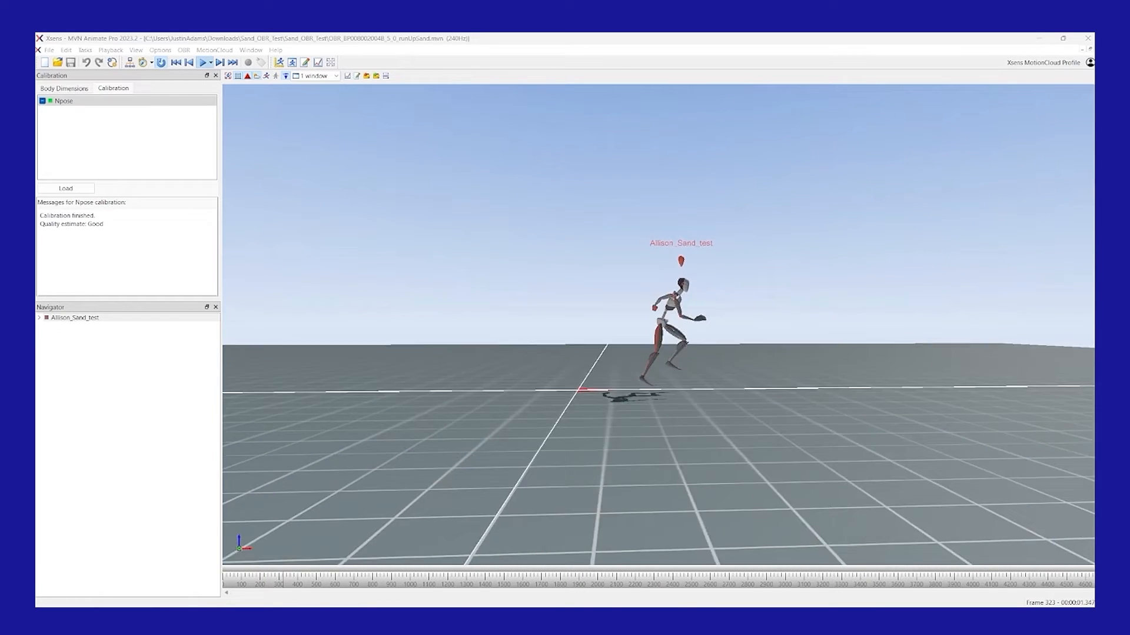
left_click(203, 63)
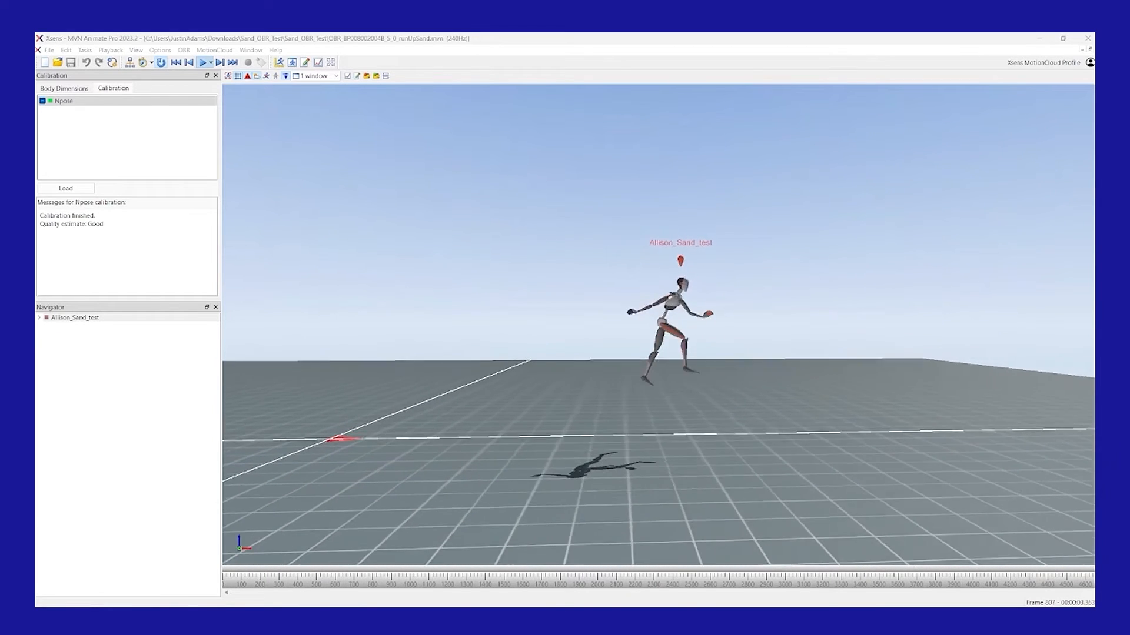
left_click(203, 62)
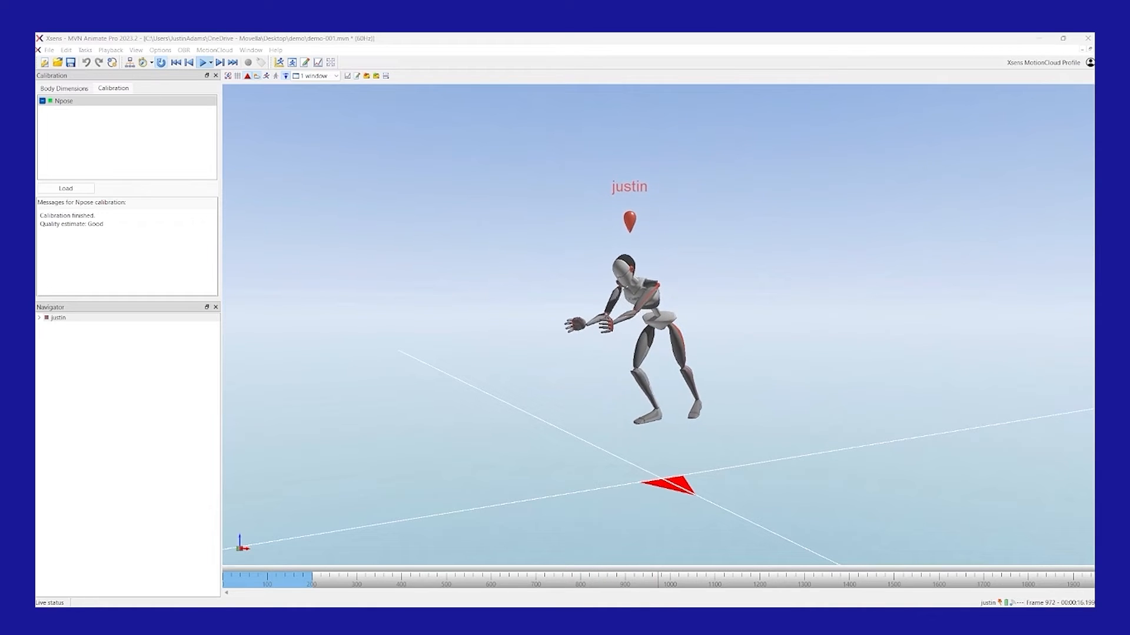
Load the no-level 'justin' recording with the avatar floating above the ground plane.
left_click(203, 62)
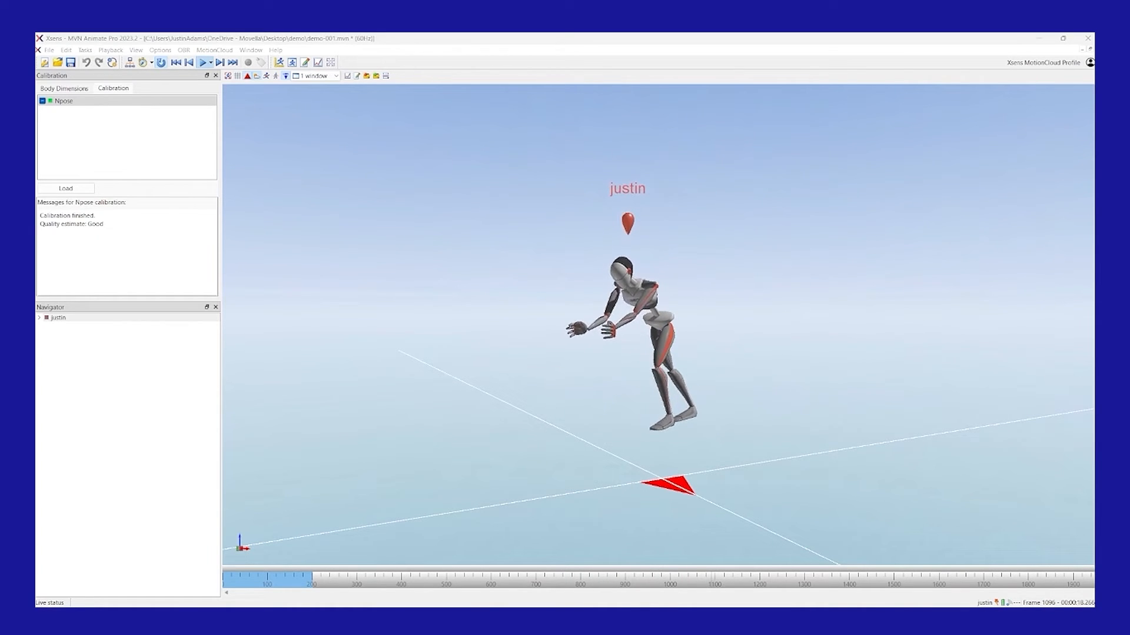